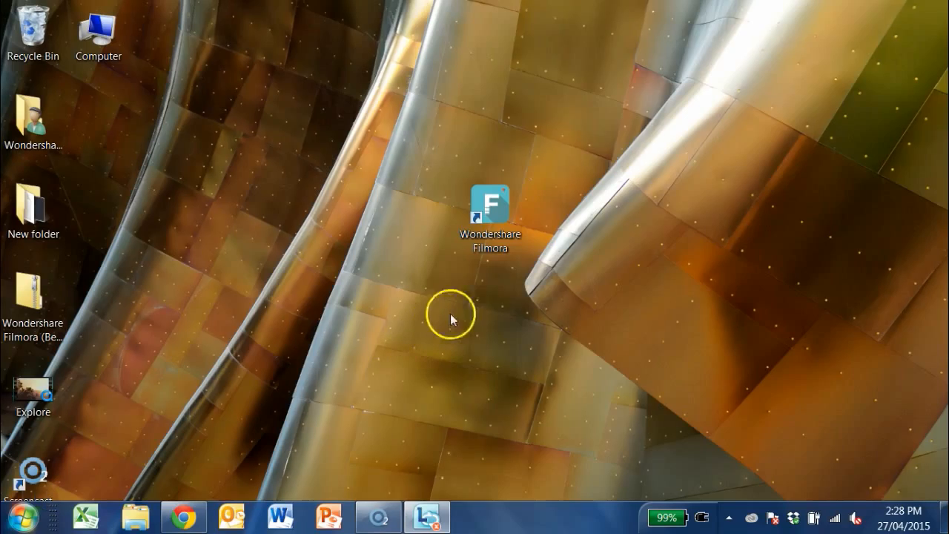
Launch Wondershare Filmora from its desktop shortcut to reach the Create New Movie screen
left_click(491, 201)
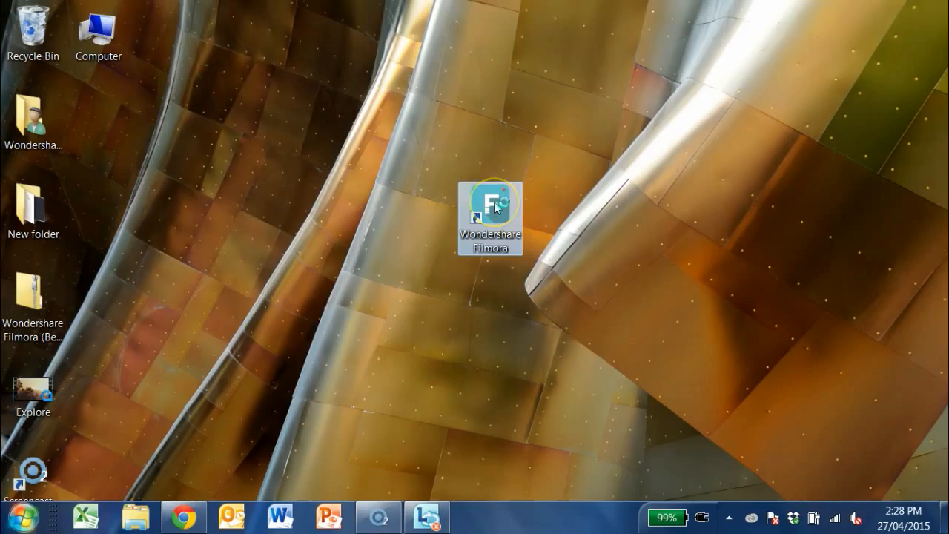
double_click(489, 205)
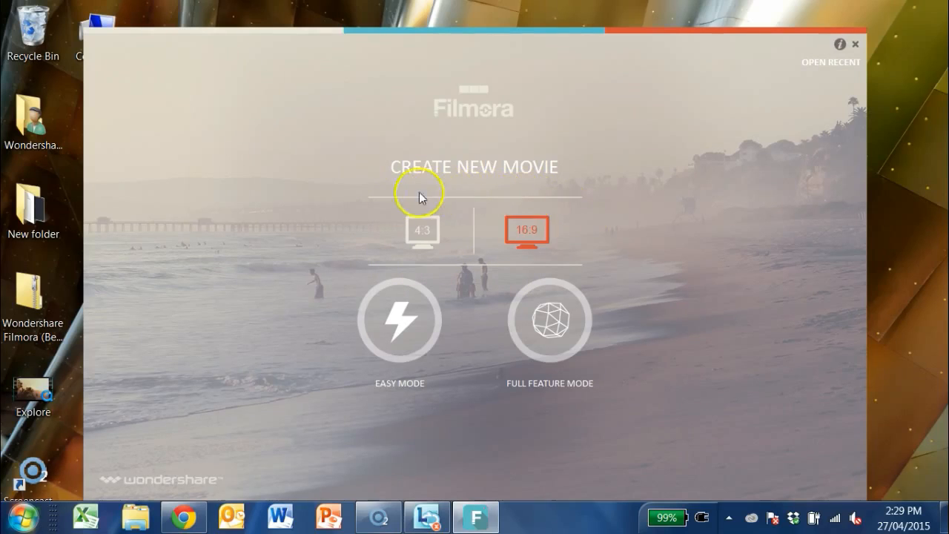
mouse_move(453, 258)
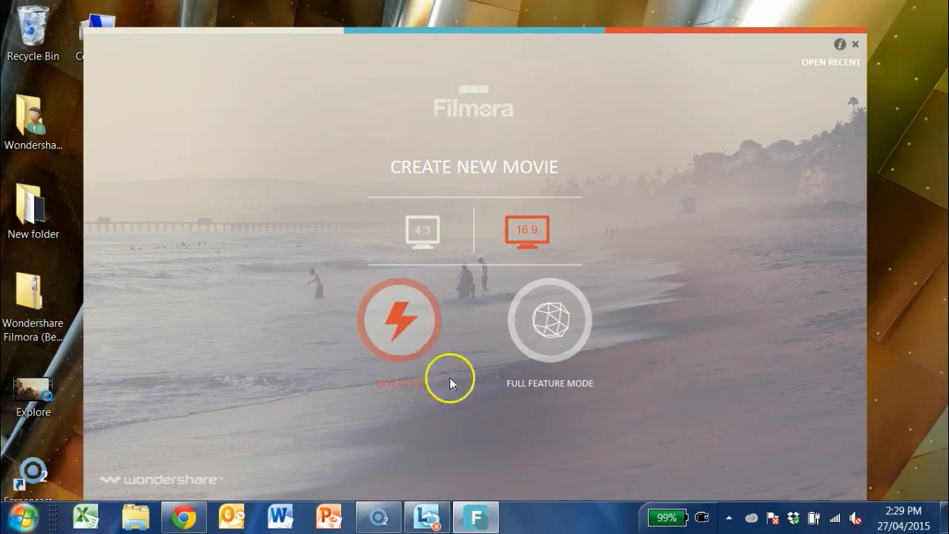
mouse_move(525, 316)
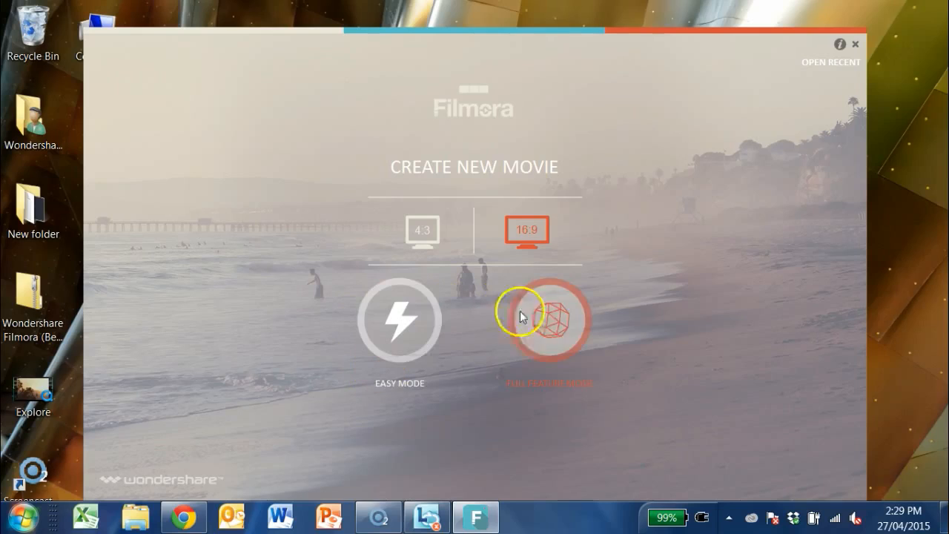
mouse_move(541, 345)
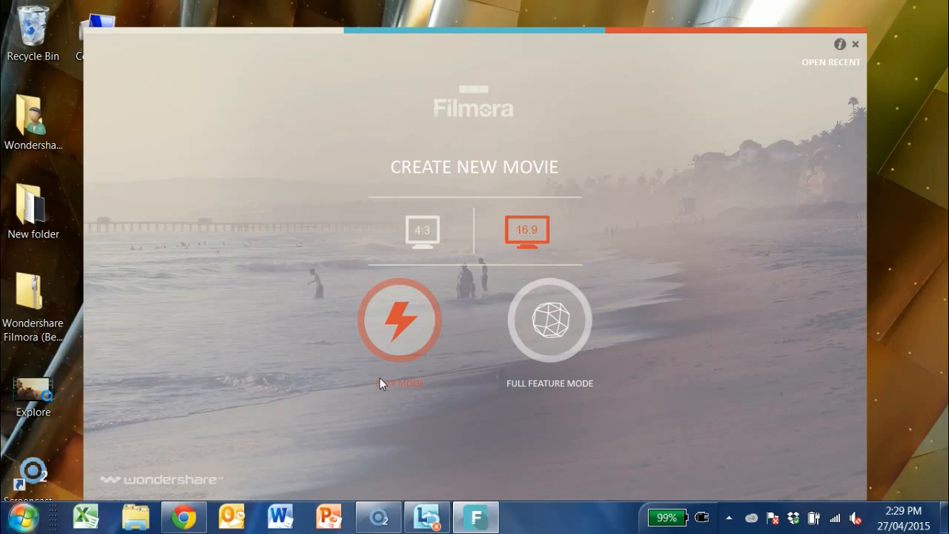
mouse_move(540, 348)
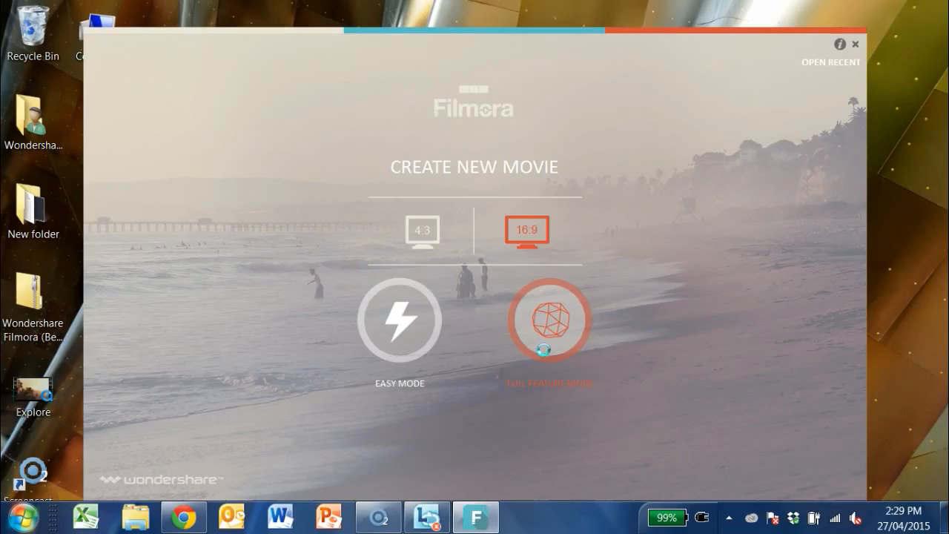
Start an untitled 16:9 project in Full Feature Mode and enlarge the media and preview panels
left_click(549, 321)
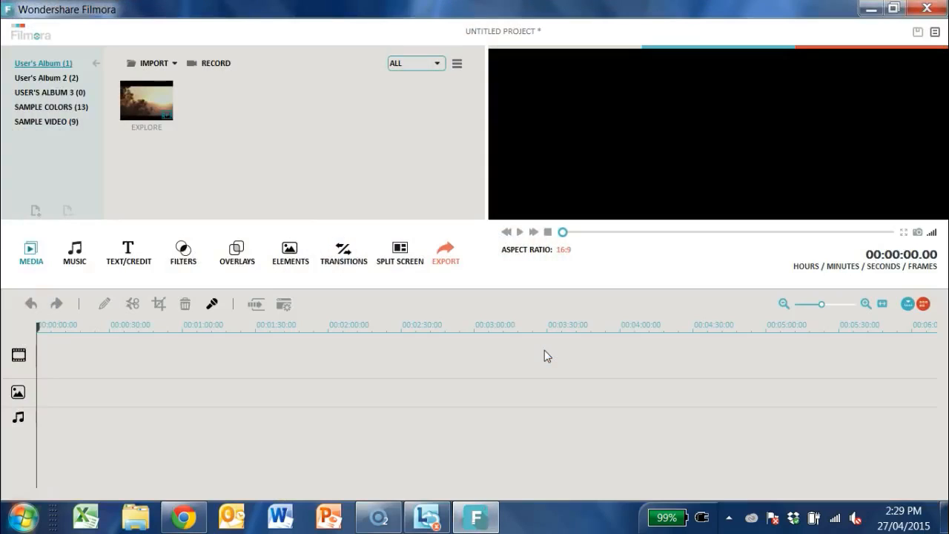
mouse_move(480, 287)
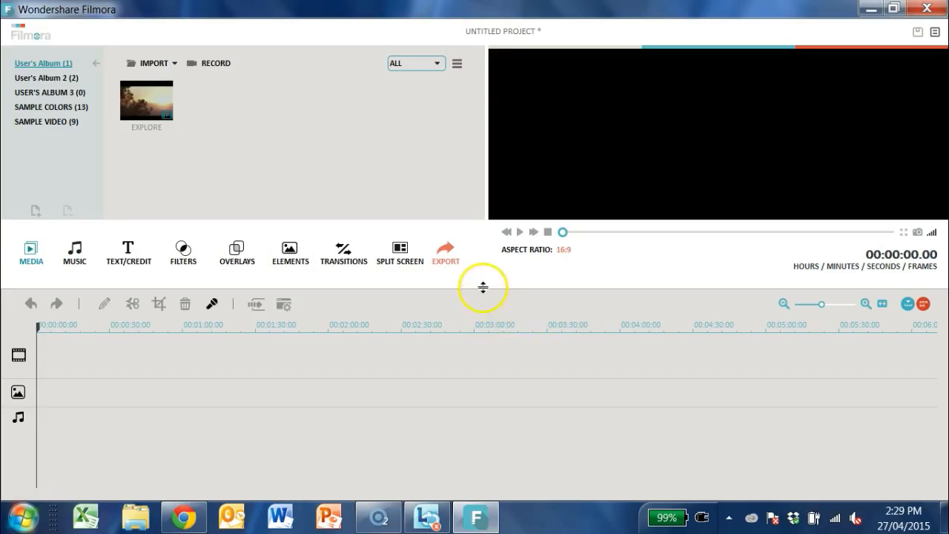
left_click_drag(483, 287, 483, 315)
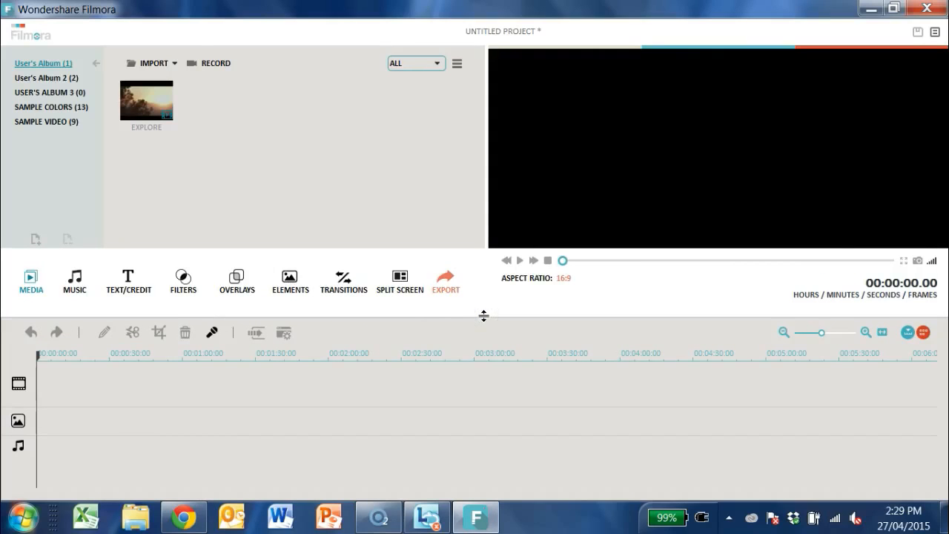
mouse_move(457, 95)
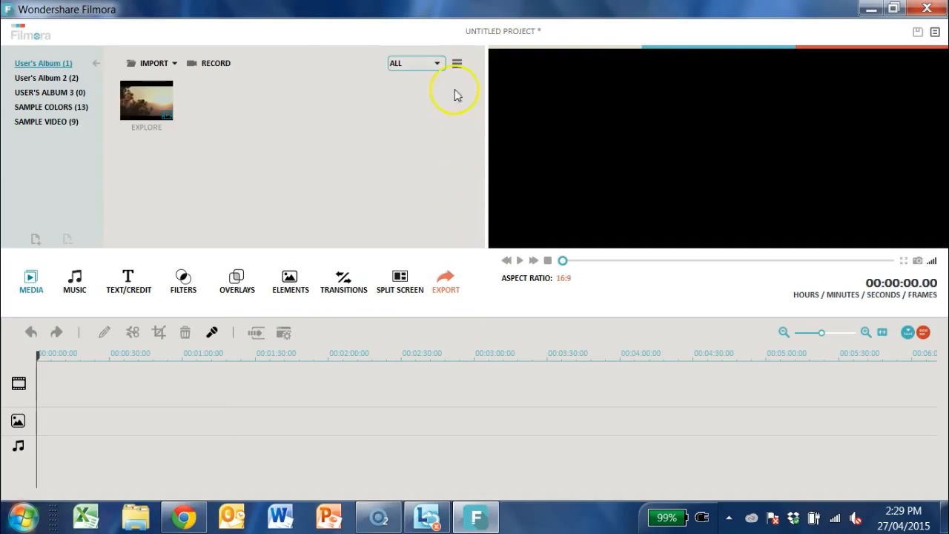
mouse_move(143, 403)
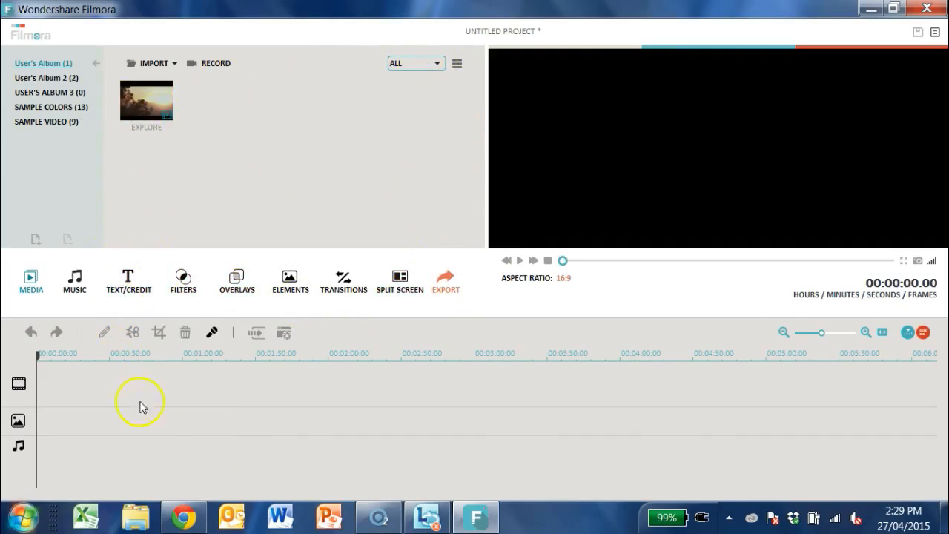
mouse_move(653, 117)
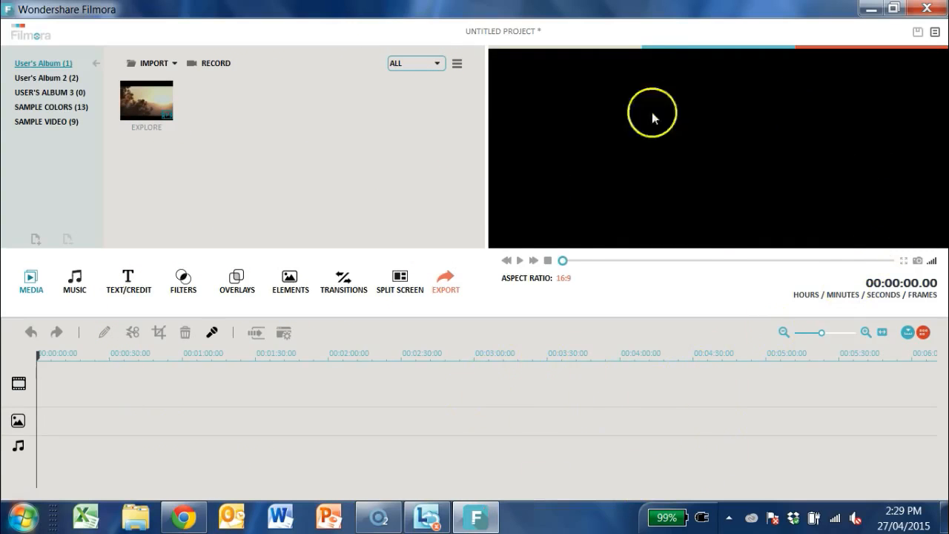
mouse_move(676, 243)
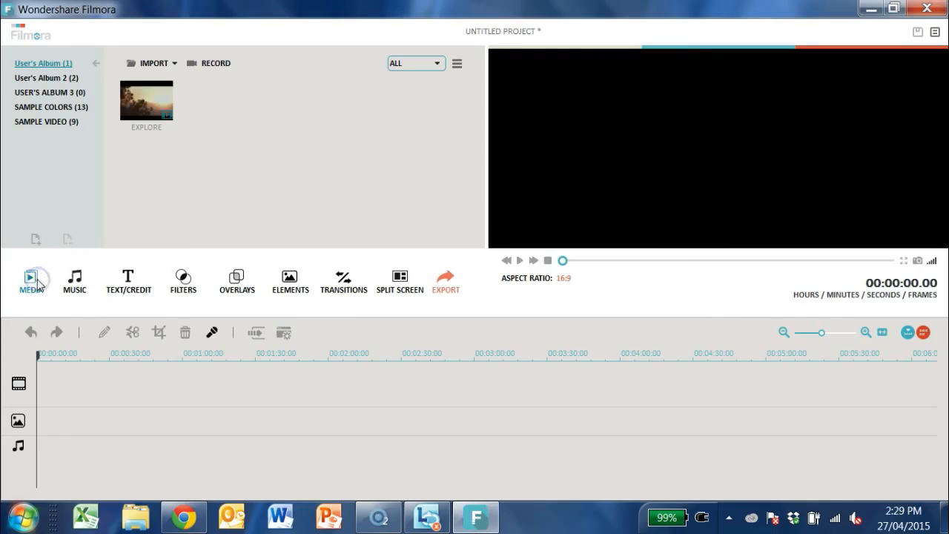
mouse_move(300, 155)
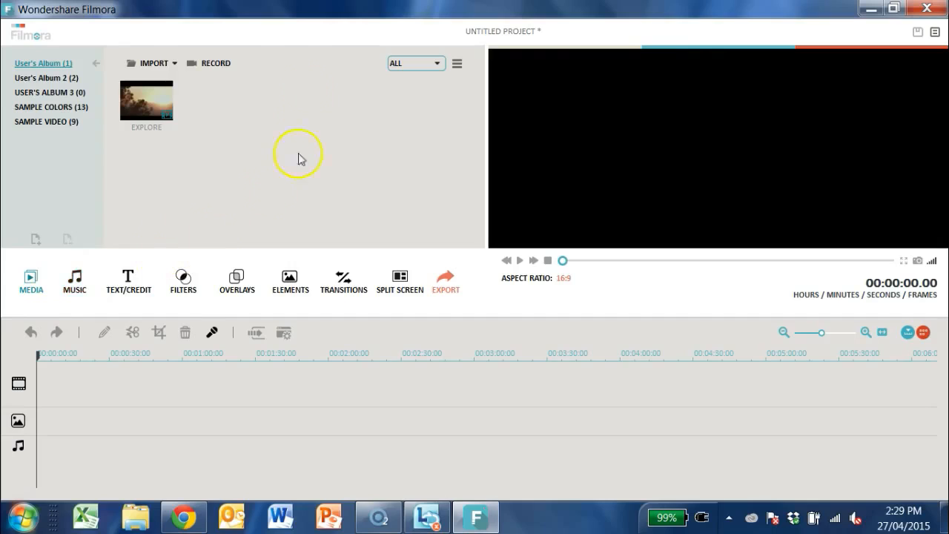
mouse_move(157, 68)
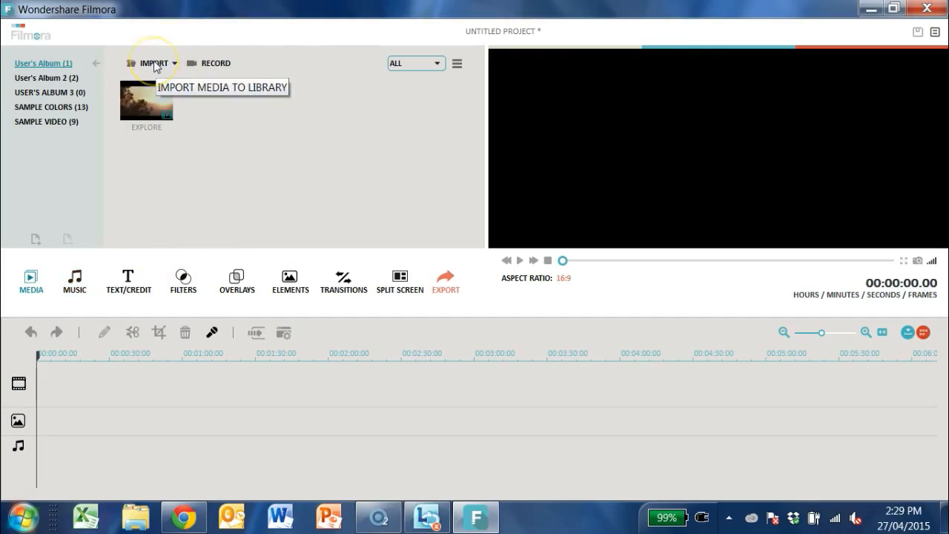
left_click(146, 101)
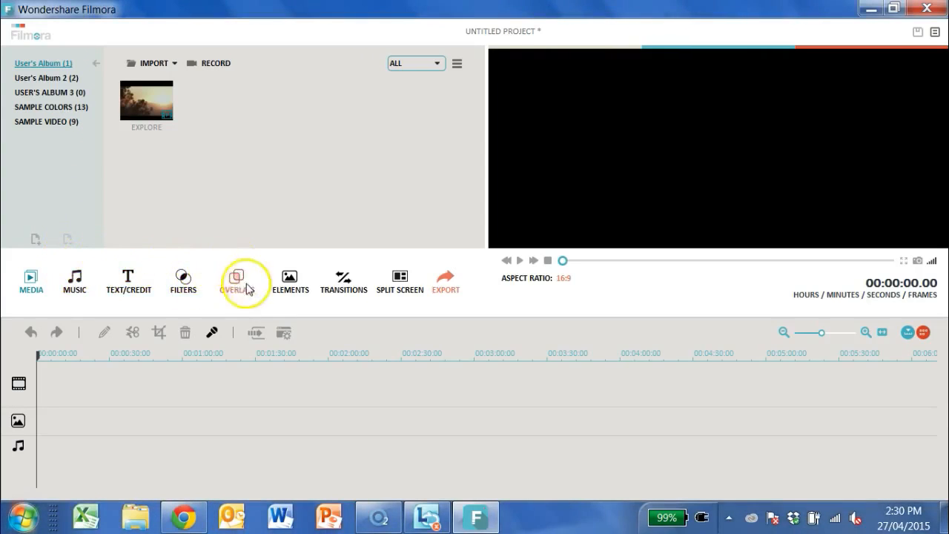
mouse_move(74, 279)
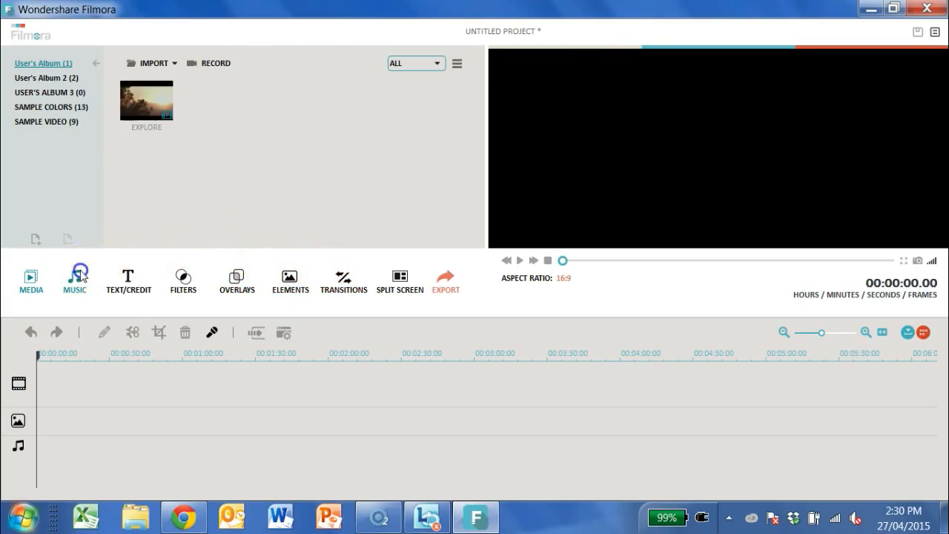
Browse the overlays and transitions libraries, ending on the split-screen layout templates
left_click(183, 277)
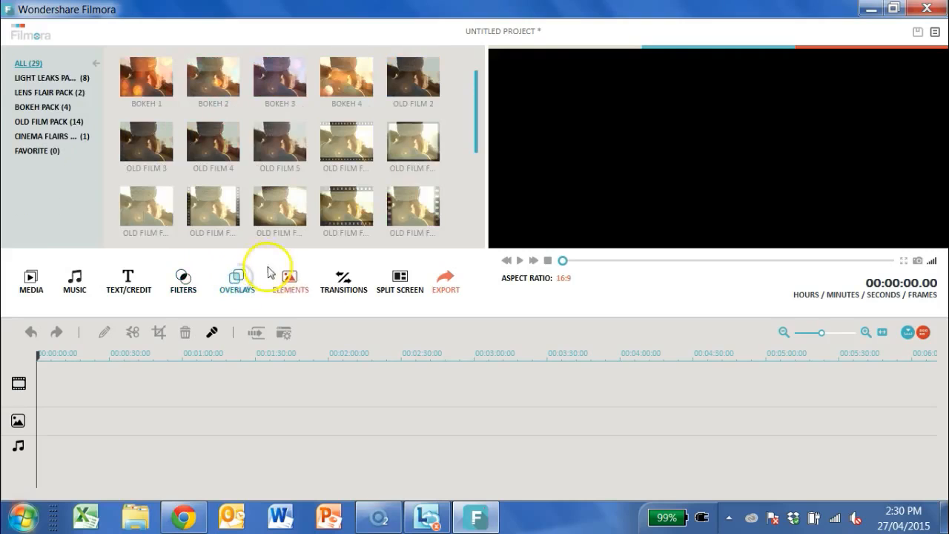
left_click(344, 278)
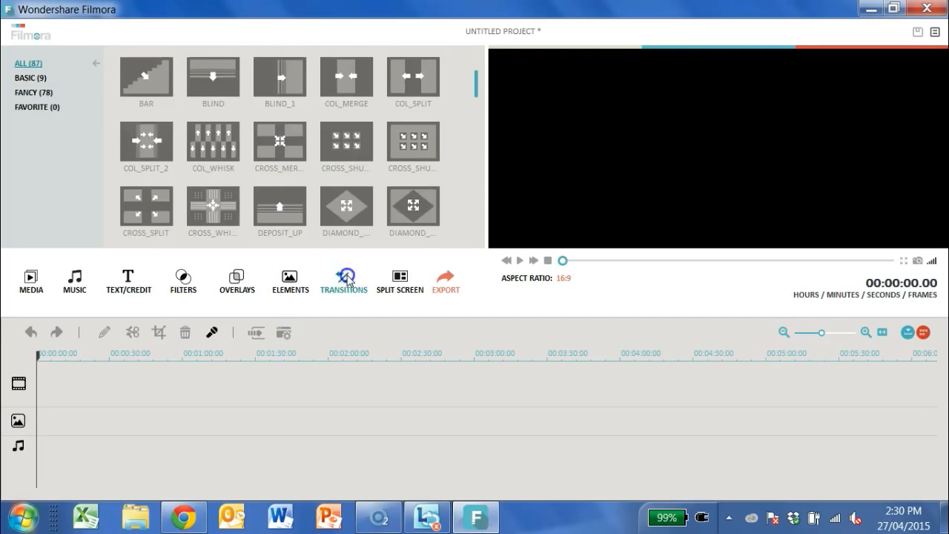
left_click(399, 278)
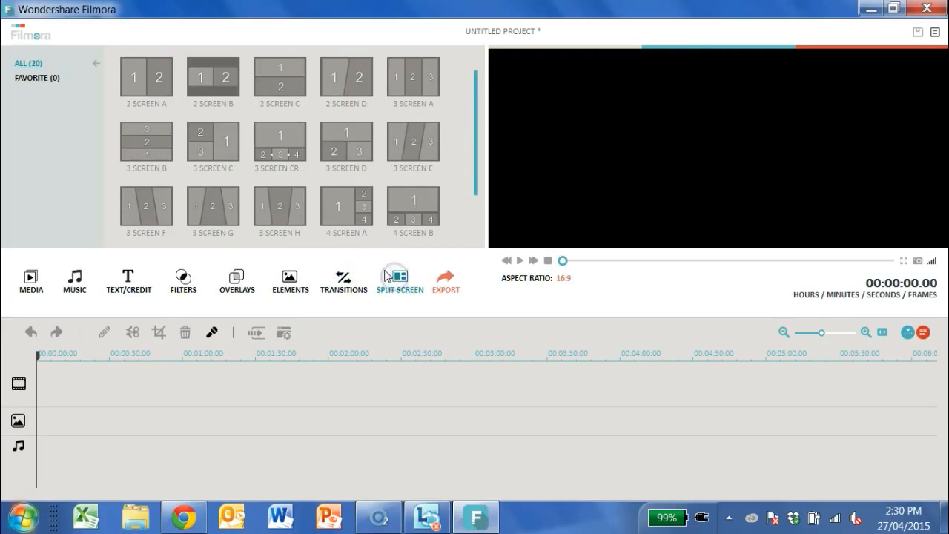
mouse_move(110, 227)
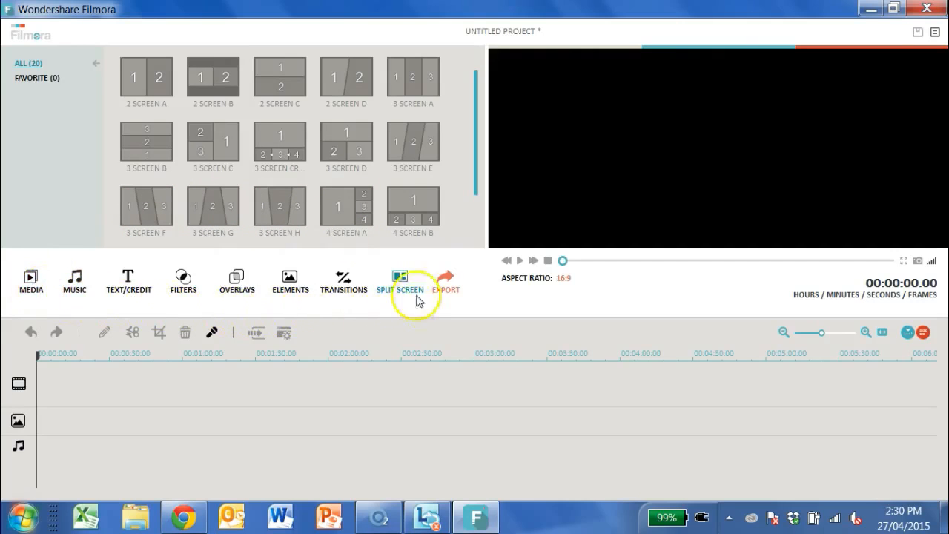
mouse_move(77, 272)
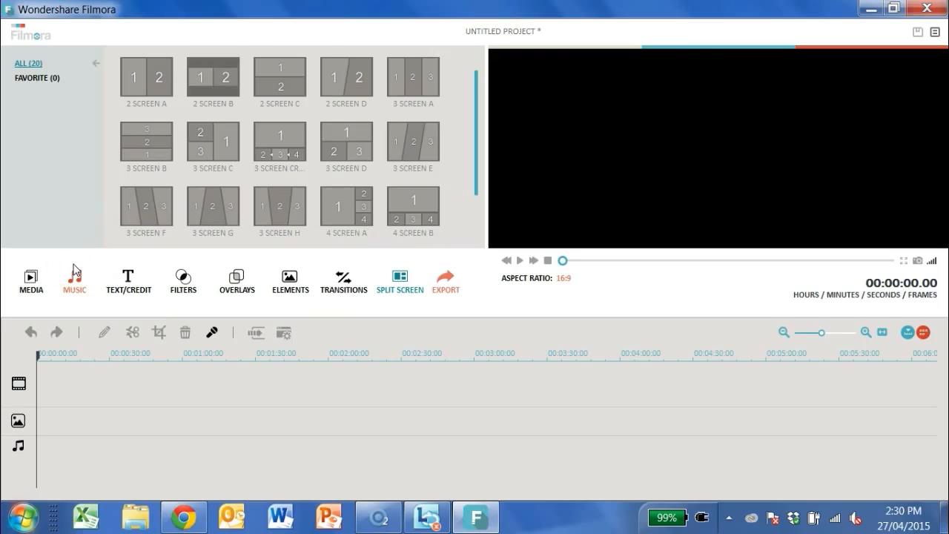
mouse_move(175, 478)
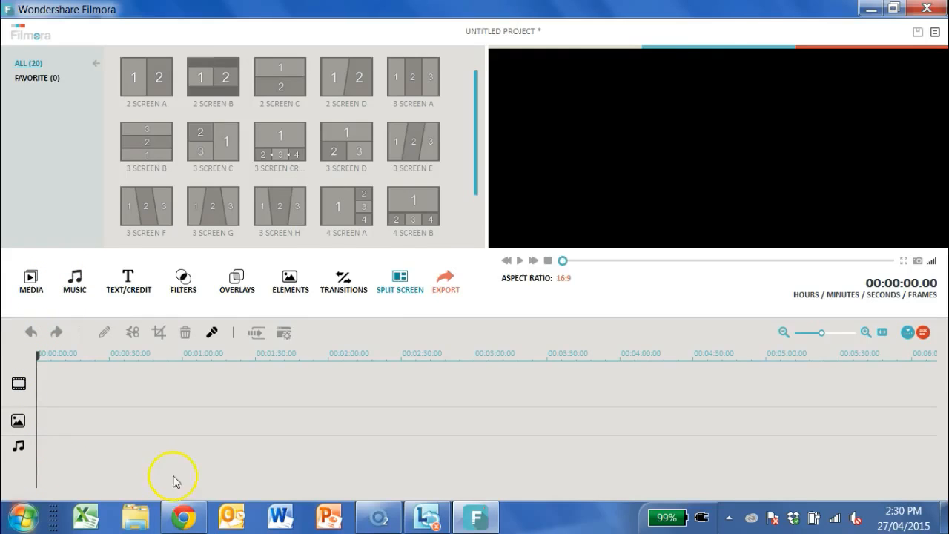
mouse_move(23, 463)
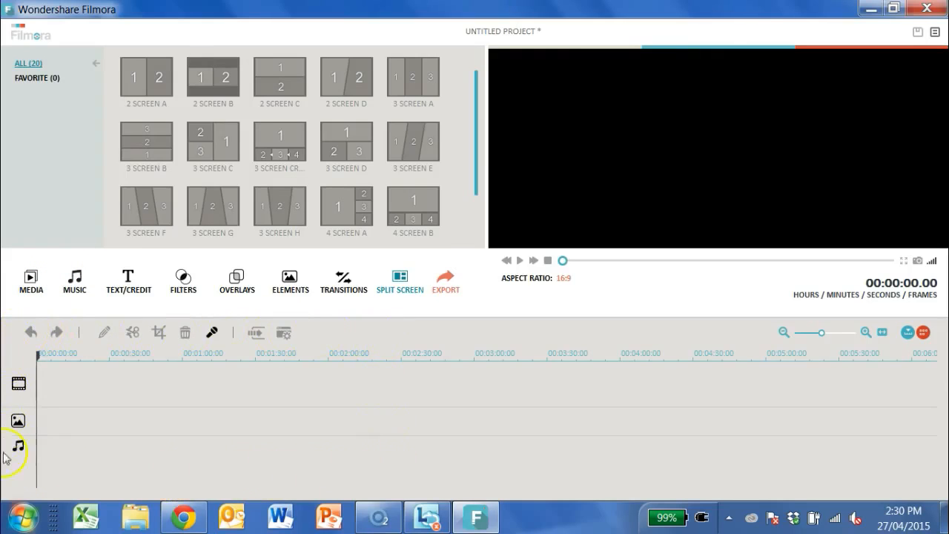
mouse_move(151, 379)
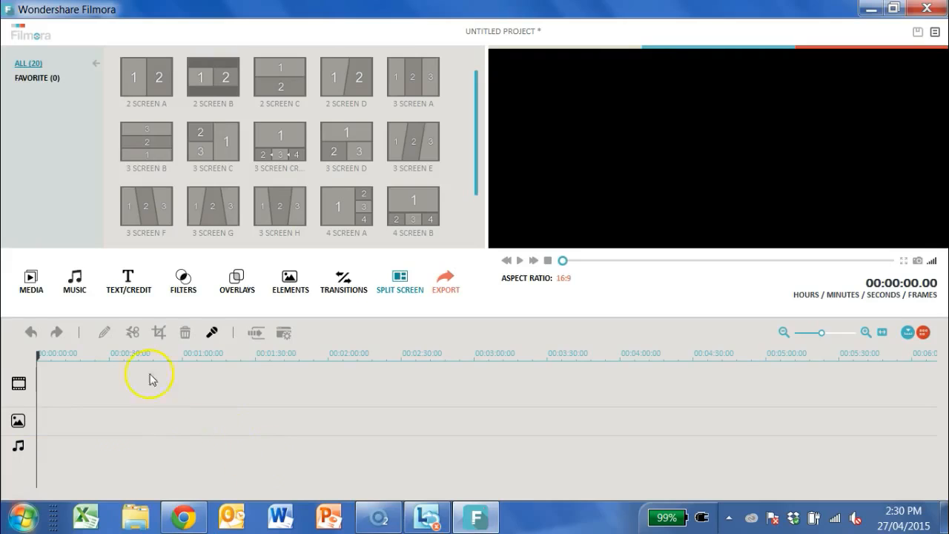
Drag the EXPLORE clip from the media library onto the video track and view its video adjustment settings
left_click(29, 280)
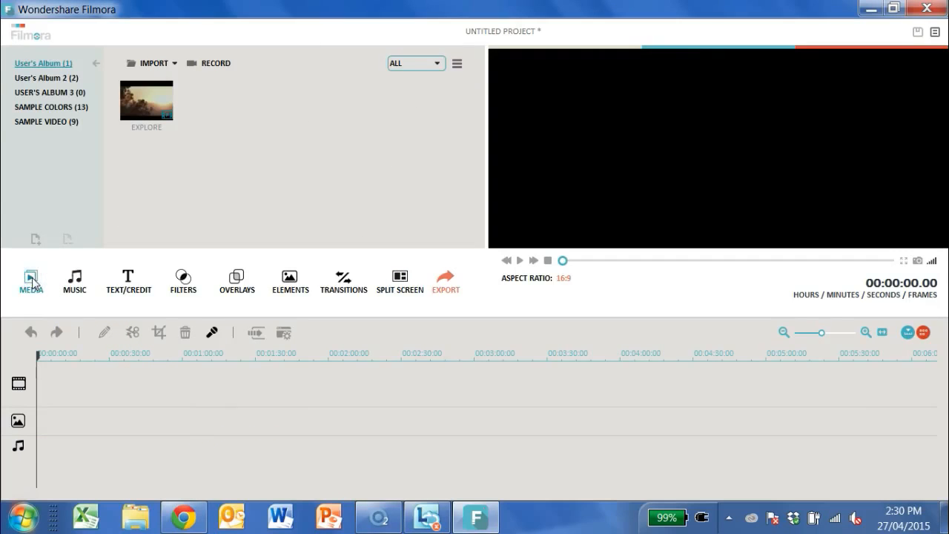
mouse_move(196, 88)
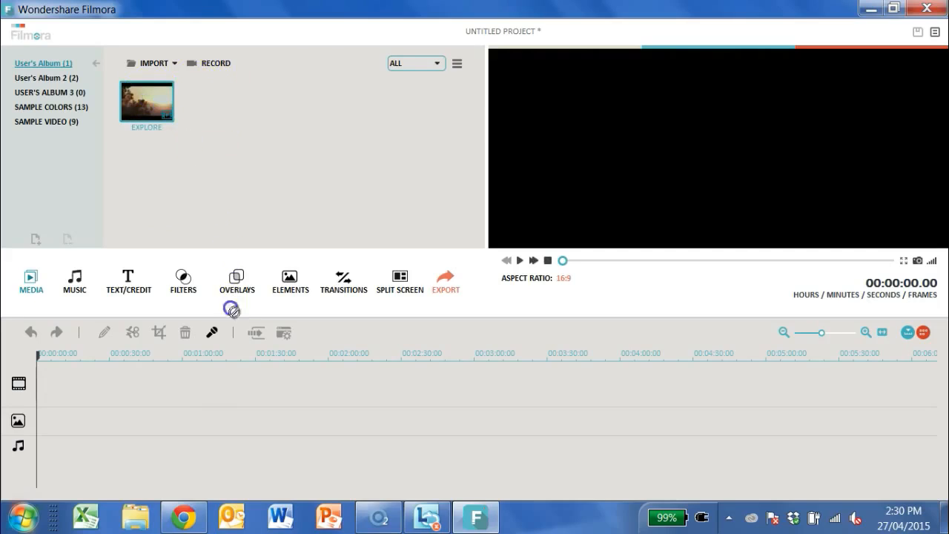
left_click_drag(147, 101, 97, 374)
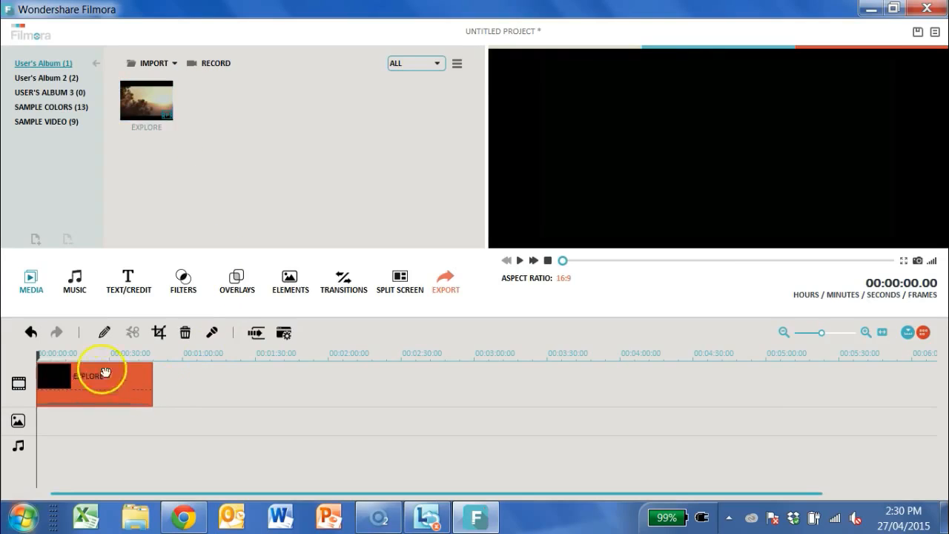
mouse_move(104, 332)
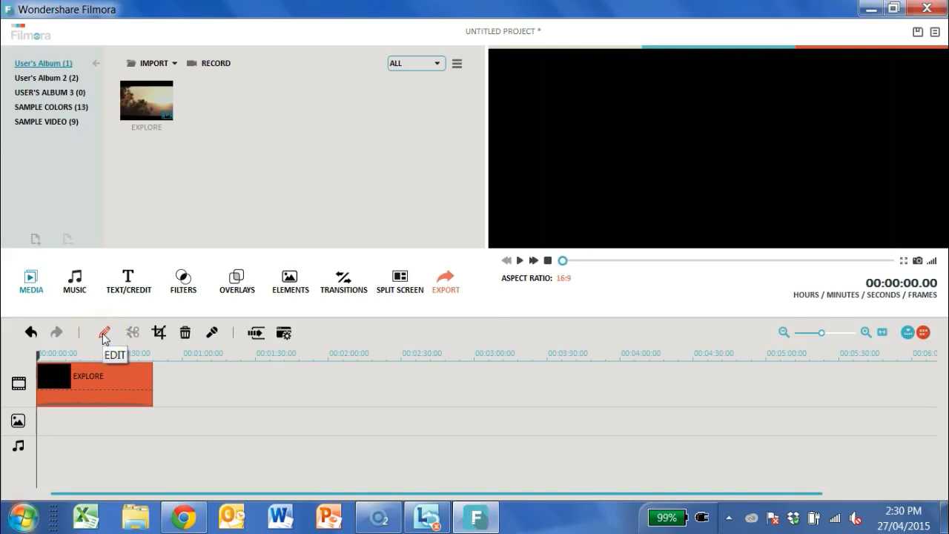
left_click(104, 332)
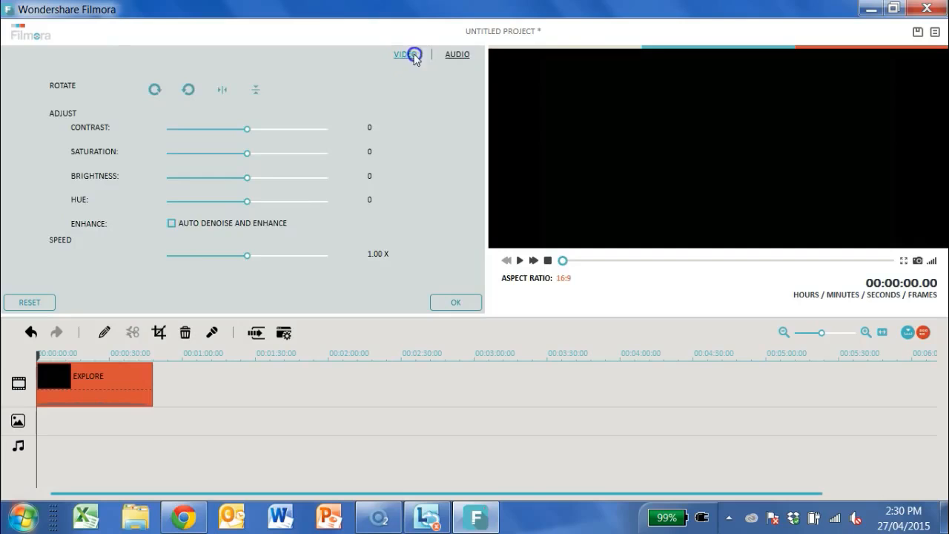
left_click(456, 302)
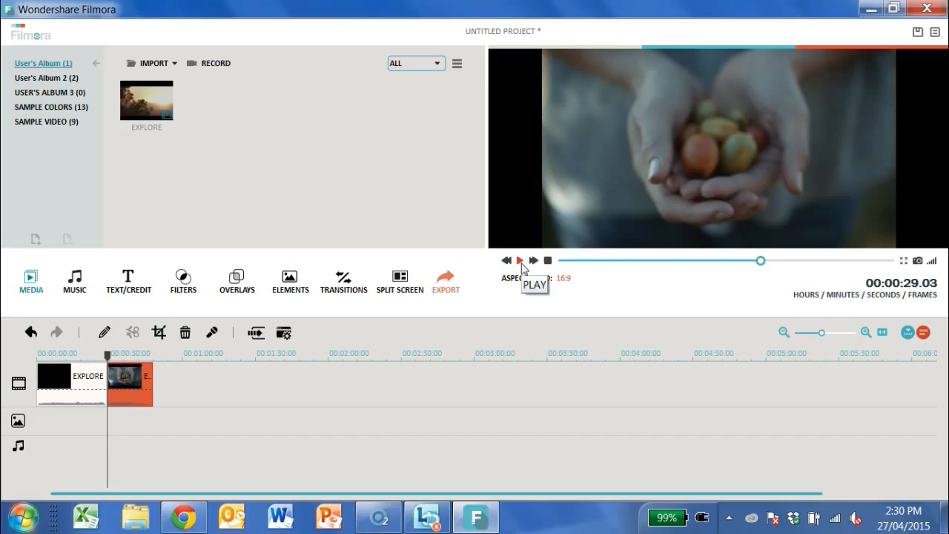
mouse_move(608, 236)
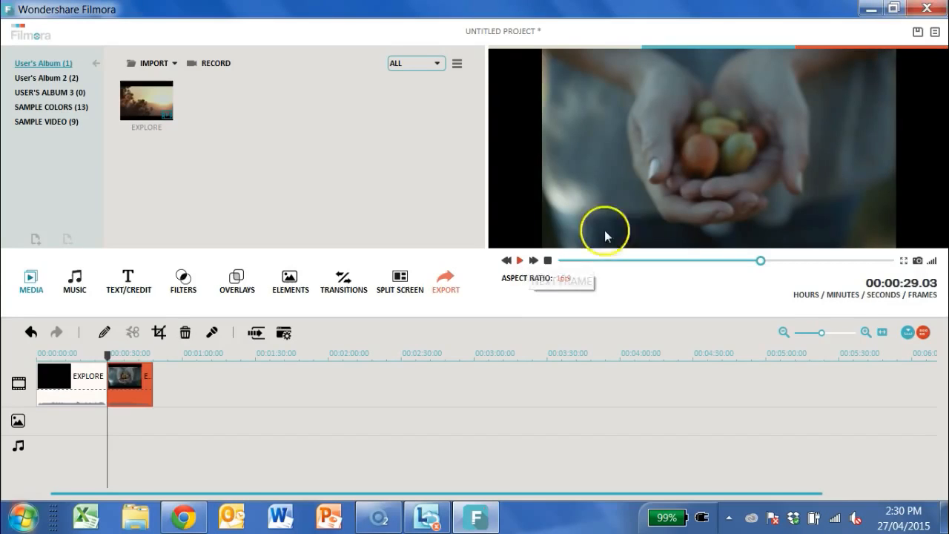
left_click(934, 32)
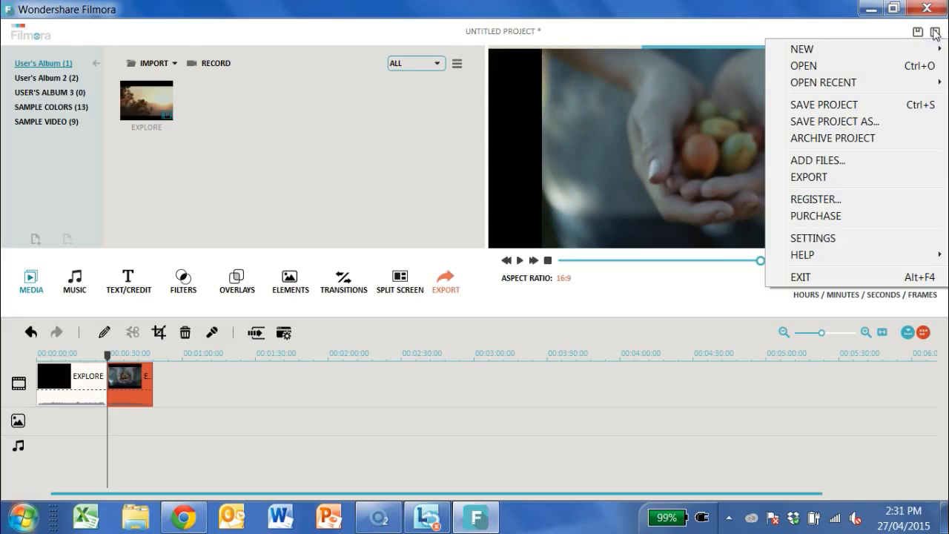
left_click(86, 36)
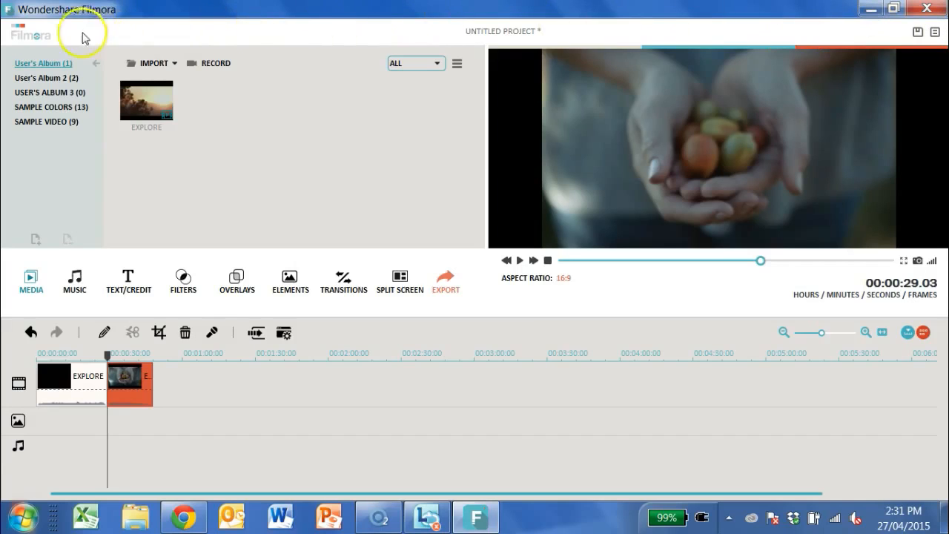
left_click(32, 36)
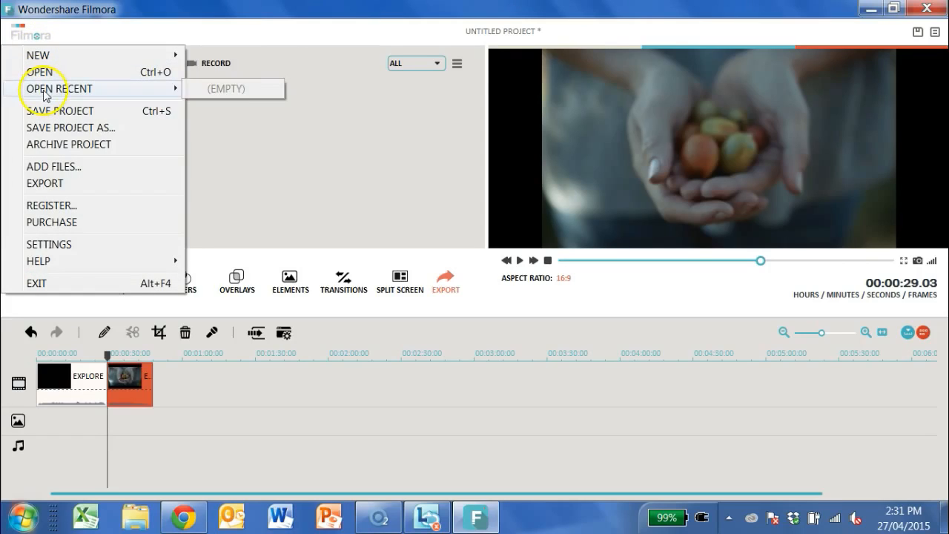
left_click(267, 36)
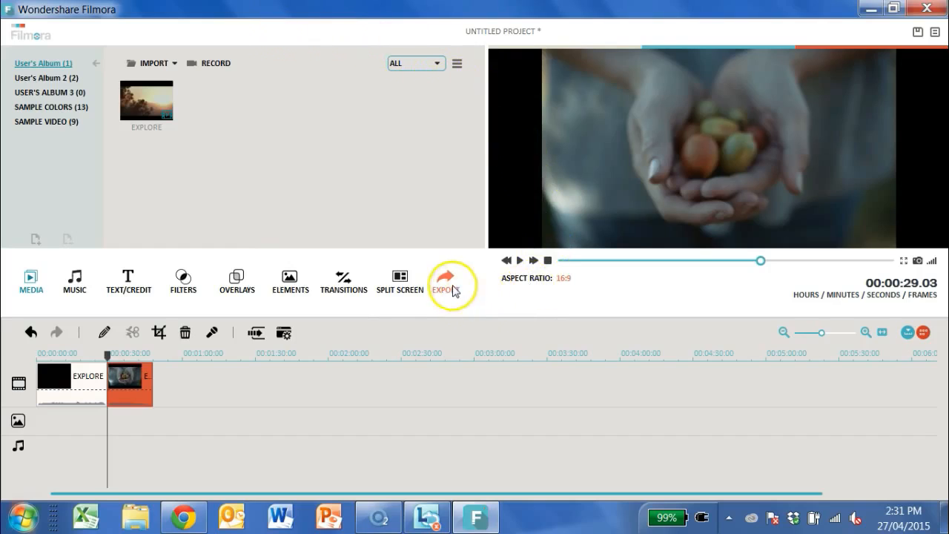
left_click(448, 279)
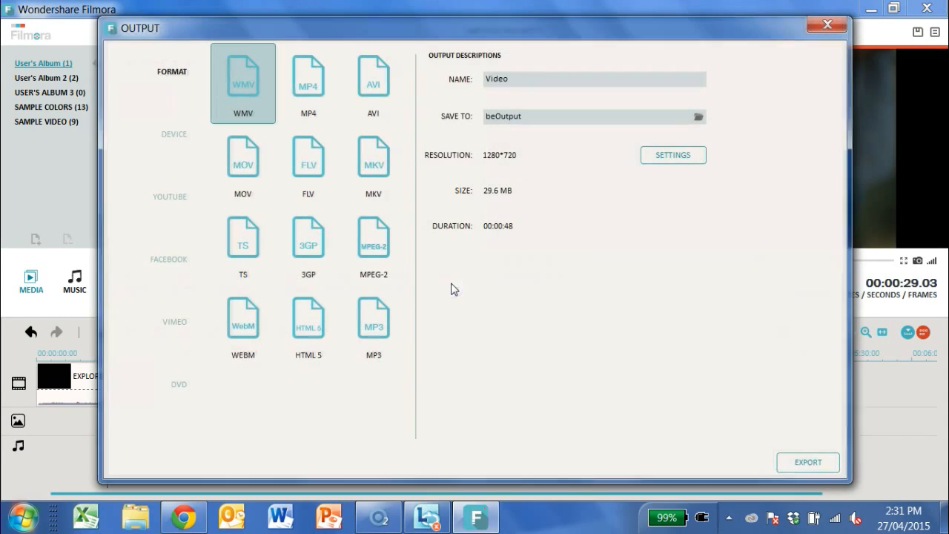
mouse_move(866, 125)
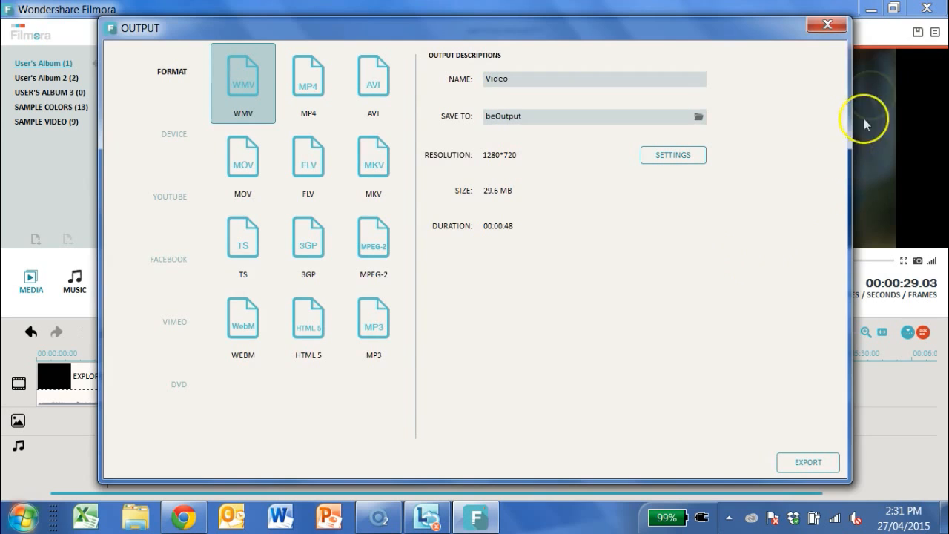
left_click(826, 24)
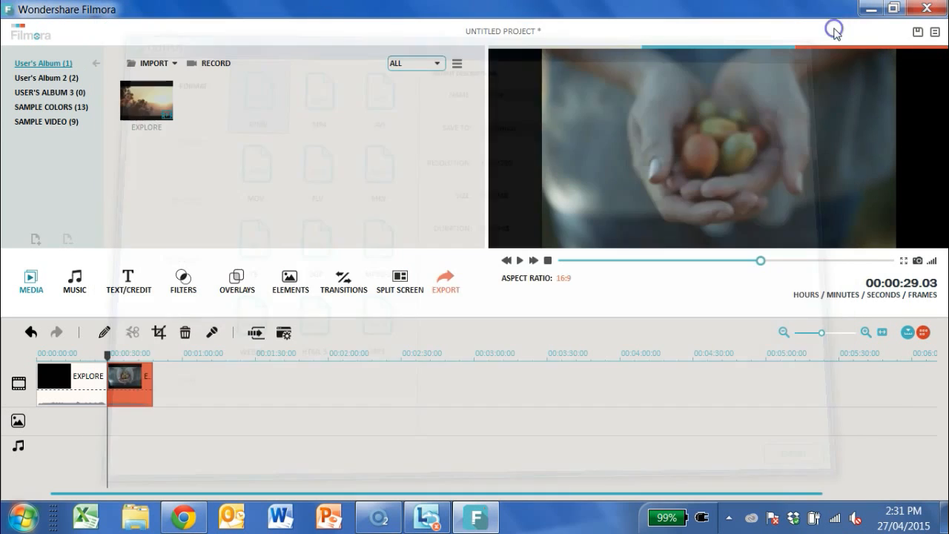